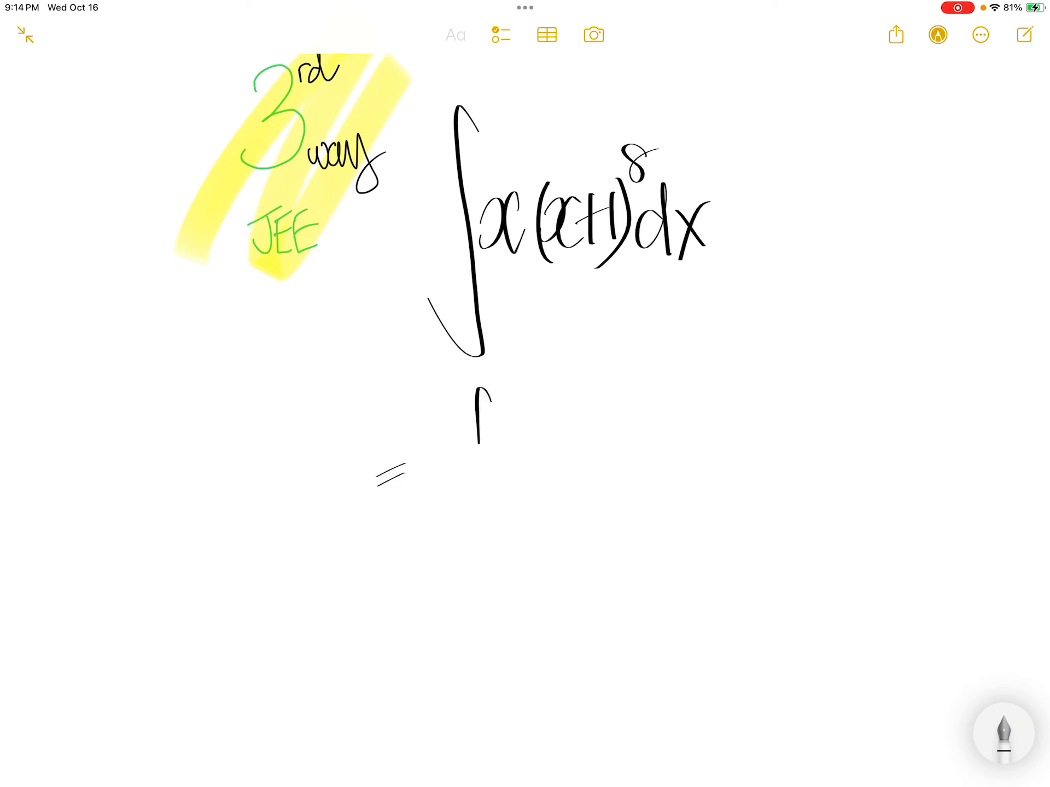
- Draw the integral sign and x+1 in black on the second line
{"action": "left_click_drag", "start_coordinate": [482, 402], "coordinate": [462, 556]}
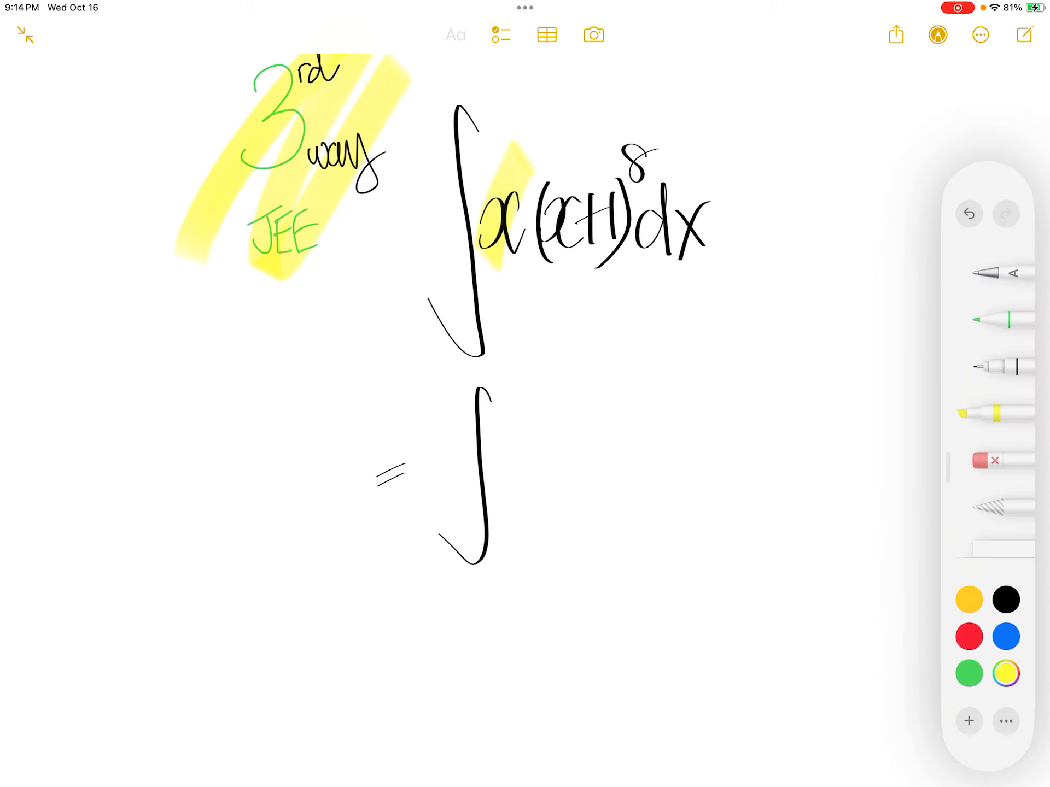
{"action": "scroll", "scroll_direction": "down", "scroll_amount": 3}
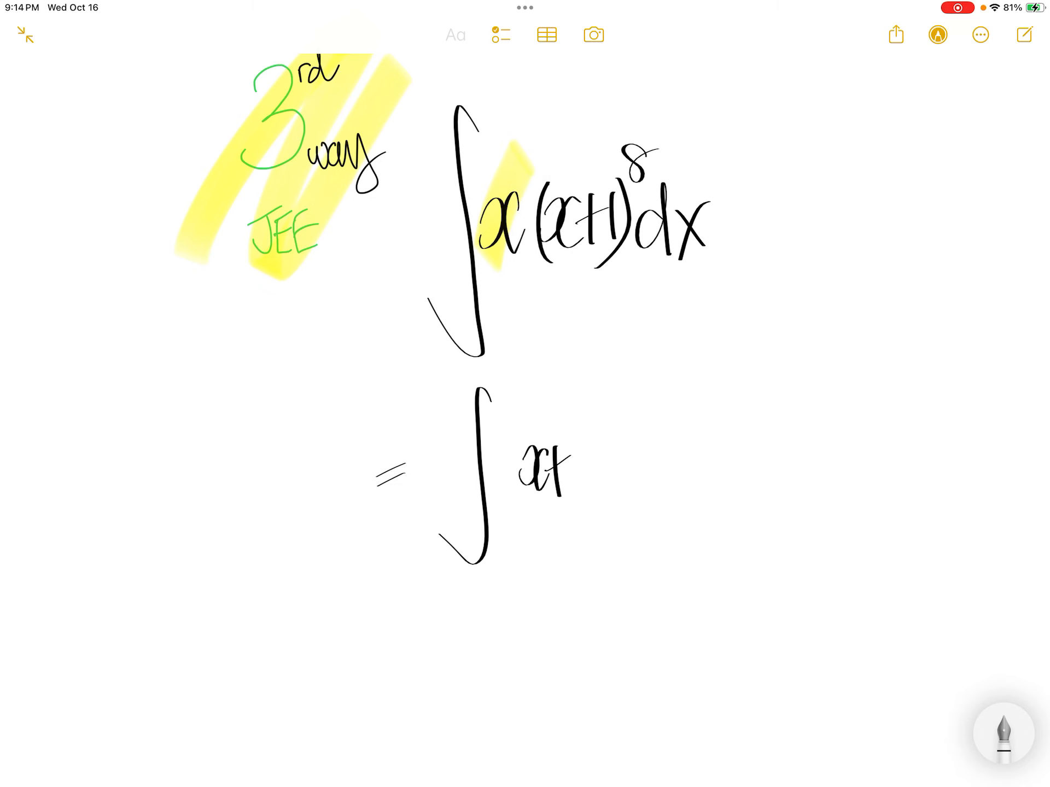
{"action": "left_click_drag", "start_coordinate": [549, 442], "coordinate": [575, 482]}
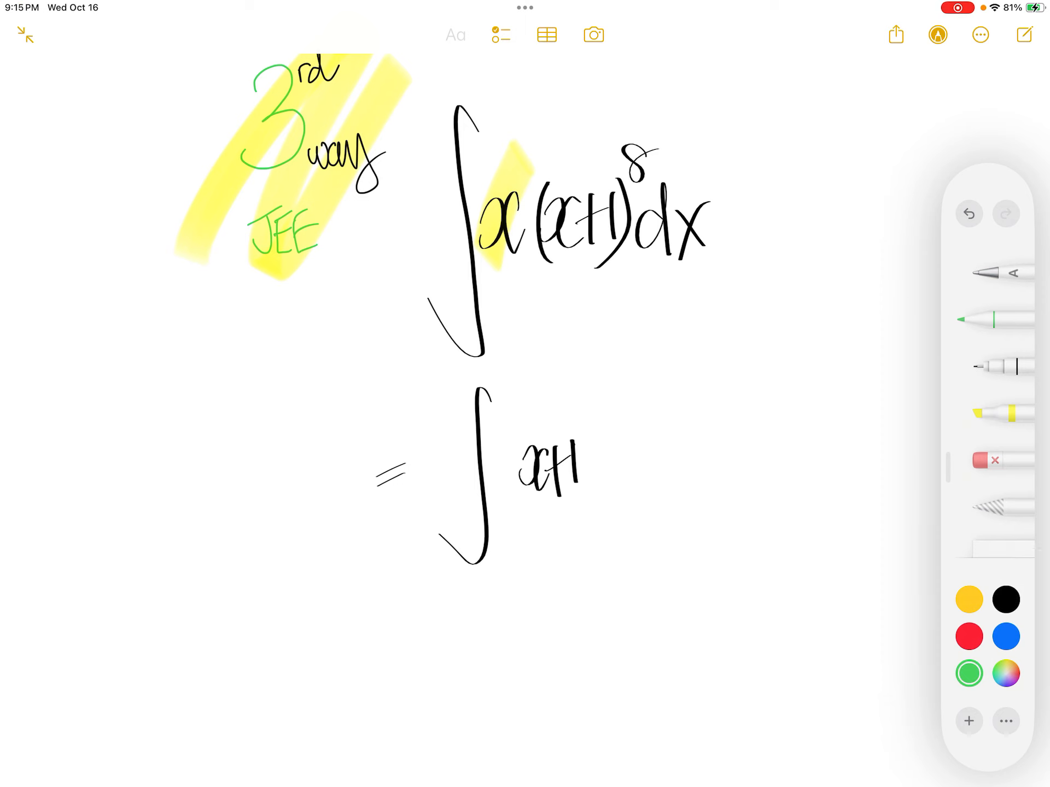
- Wrap x+1 in green brackets with −1, then highlight x and its rewrite in yellow
{"action": "left_click_drag", "start_coordinate": [509, 442], "coordinate": [589, 482]}
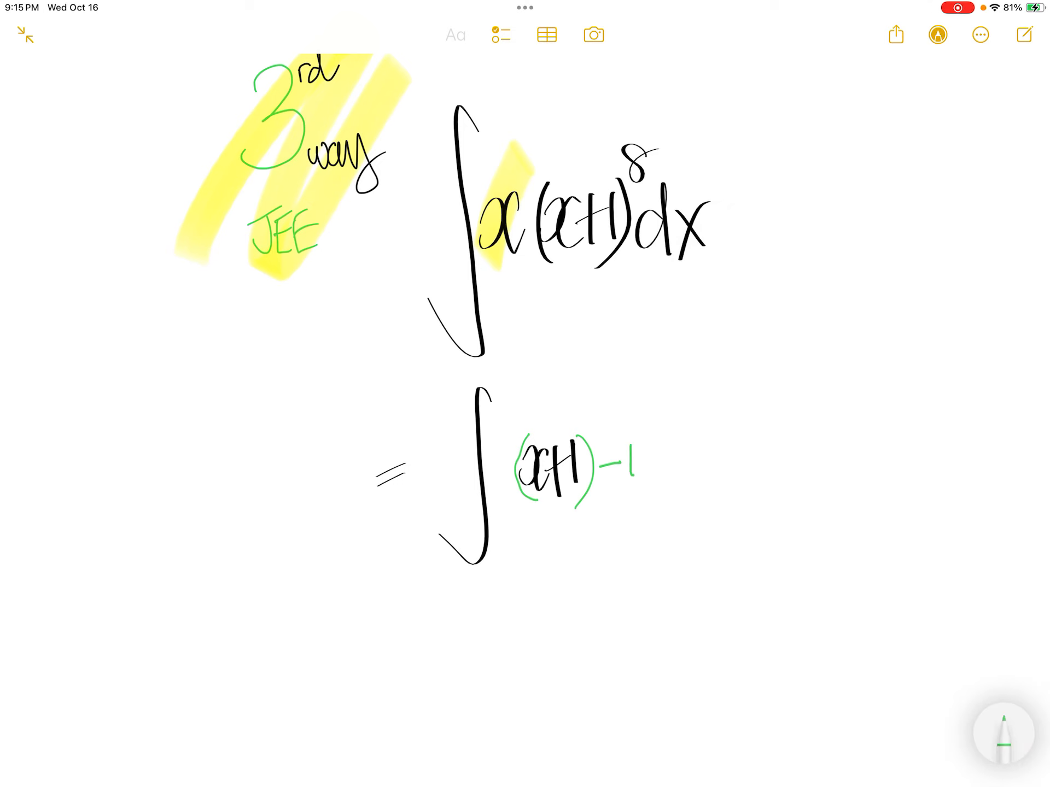
{"action": "left_click_drag", "start_coordinate": [509, 429], "coordinate": [643, 509]}
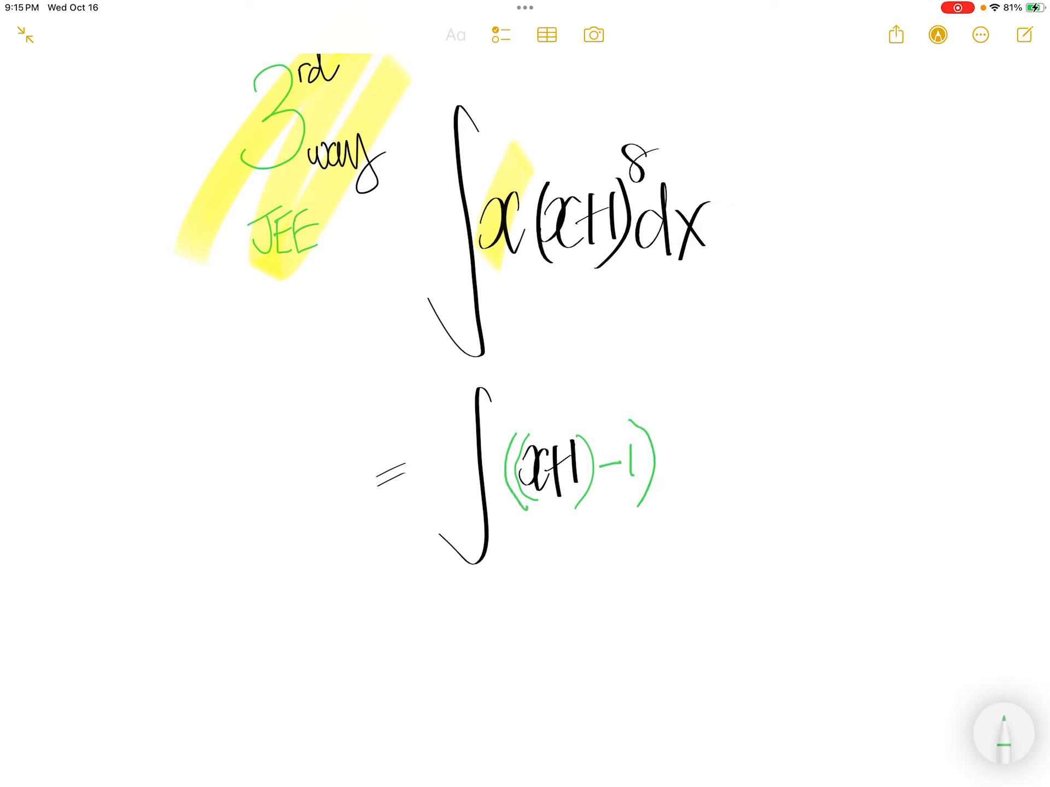
{"action": "left_click", "coordinate": [938, 34]}
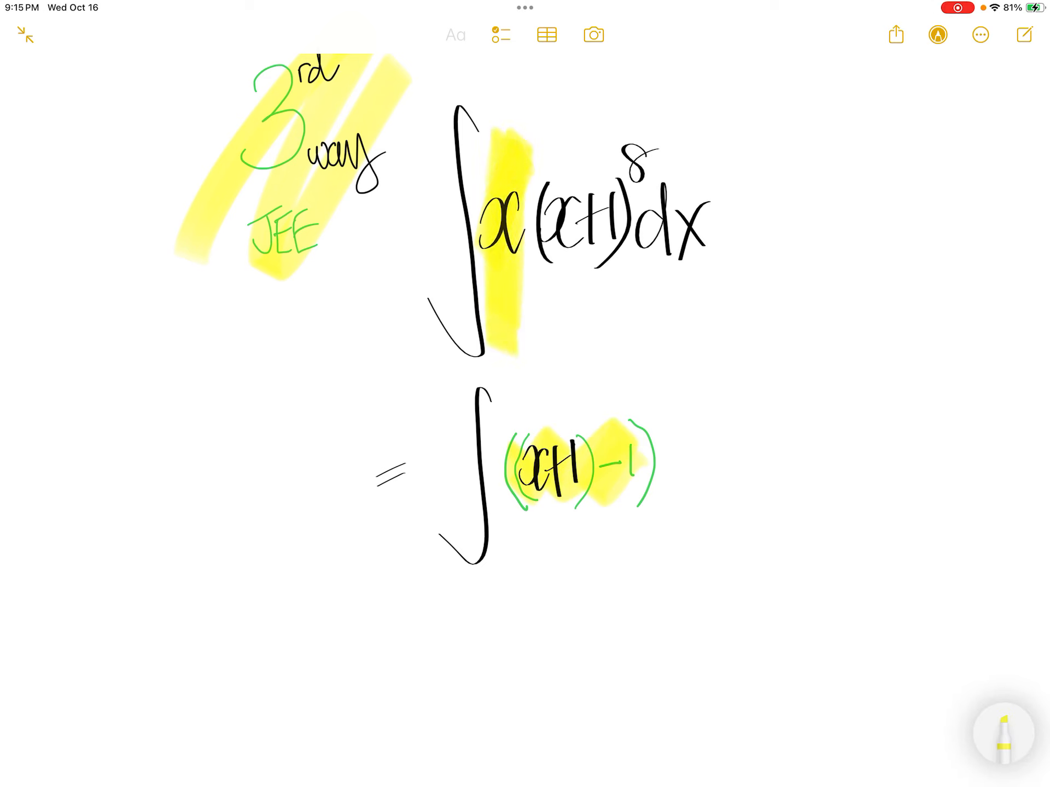
{"action": "left_click_drag", "start_coordinate": [509, 442], "coordinate": [616, 468]}
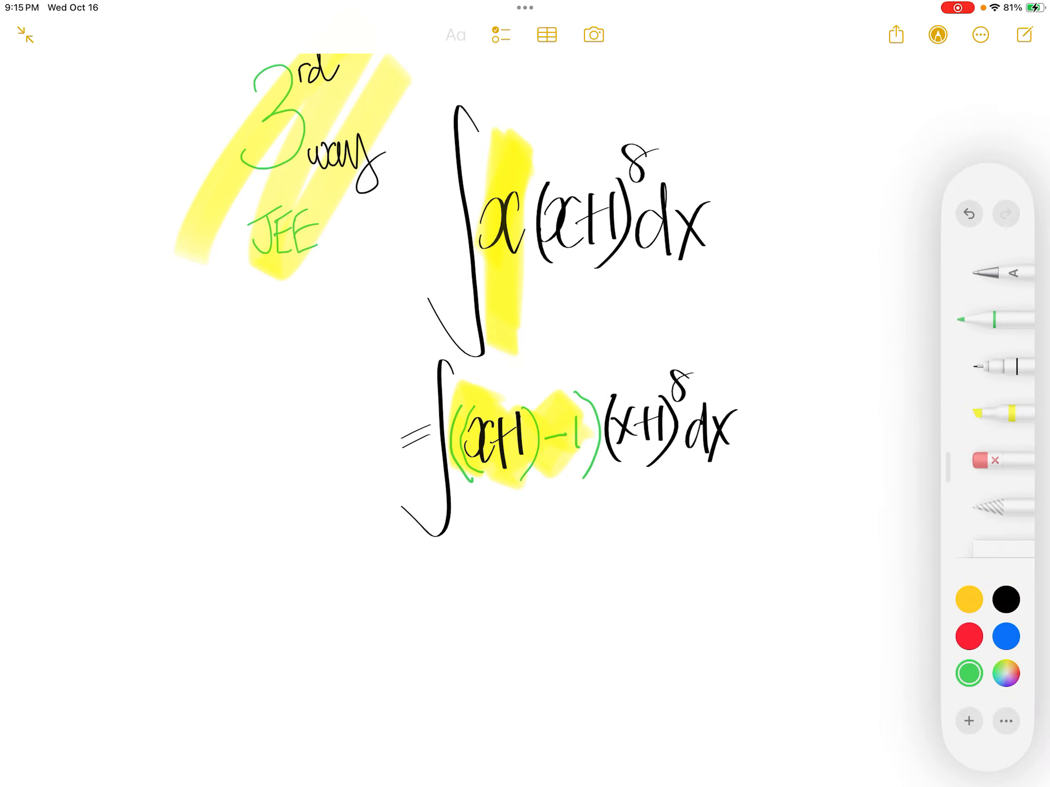
- Handwrite (x+1)^8 dx after the green bracket to complete the integral
{"action": "left_click", "coordinate": [997, 325]}
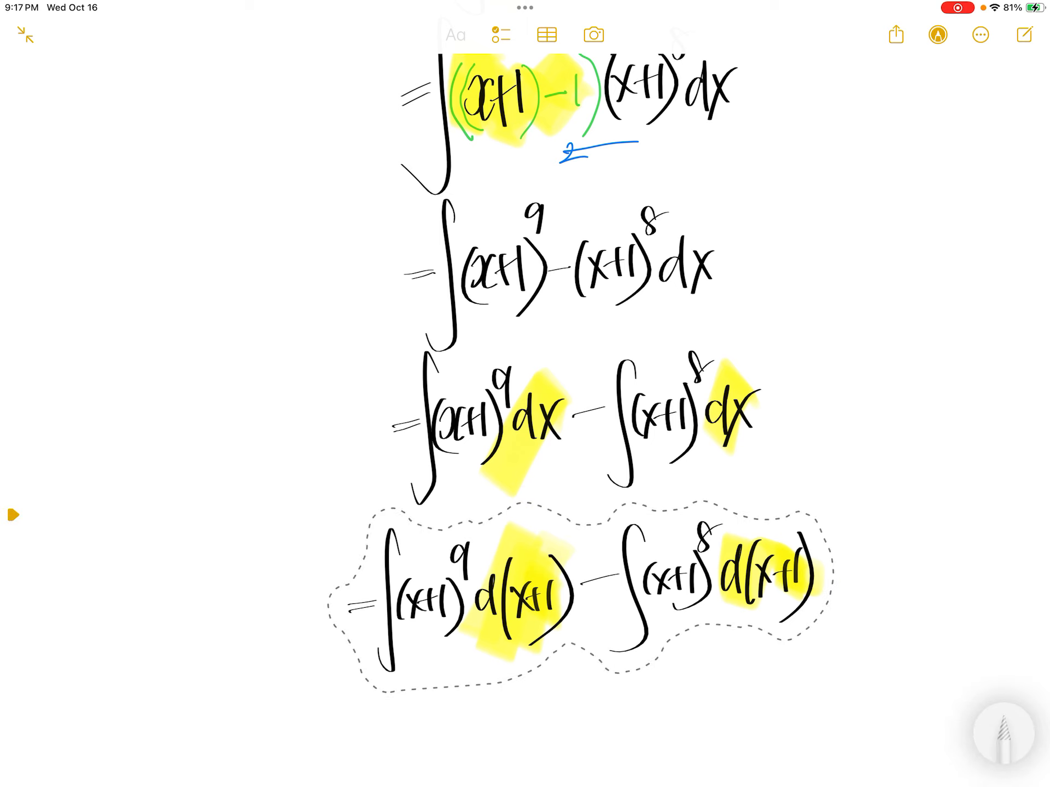
- Scroll down below the line ∫(x+1)^9 d(x+1) − ∫(x+1)^8 d(x+1)
{"action": "scroll", "scroll_direction": "down", "scroll_amount": 3}
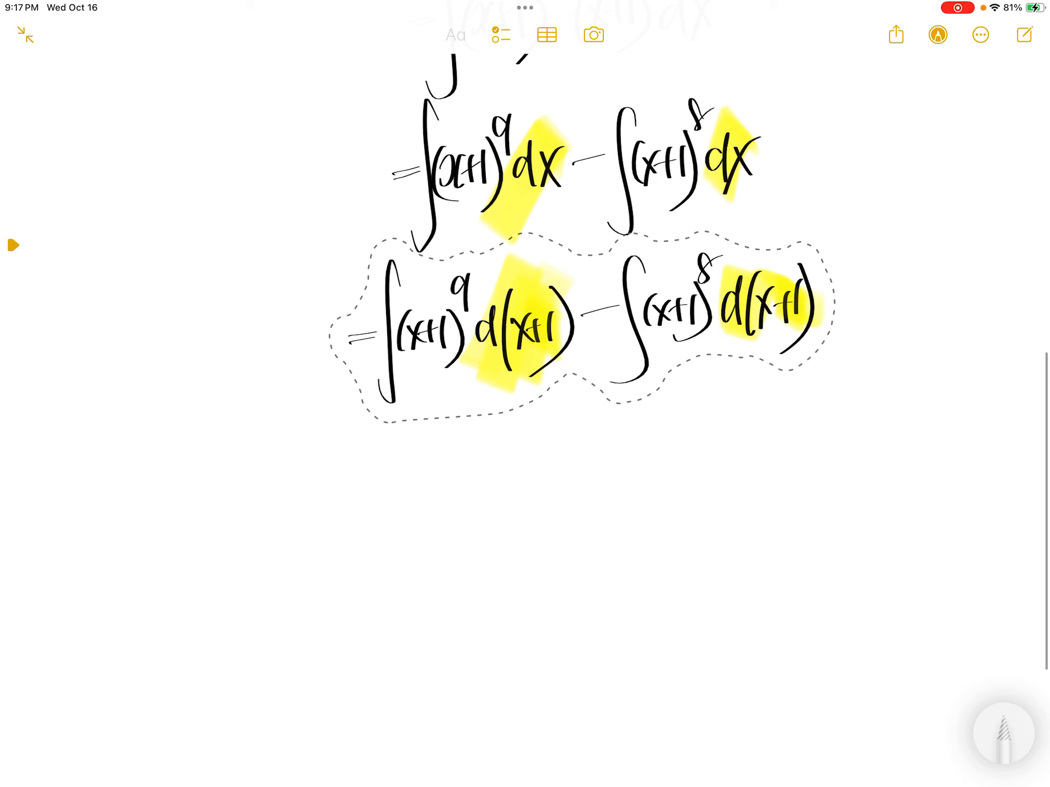
- Underline the first integral and write (x+1)^(9+1)/(9+1) − (x+1)^8 on the answer line
{"action": "left_click", "coordinate": [938, 35]}
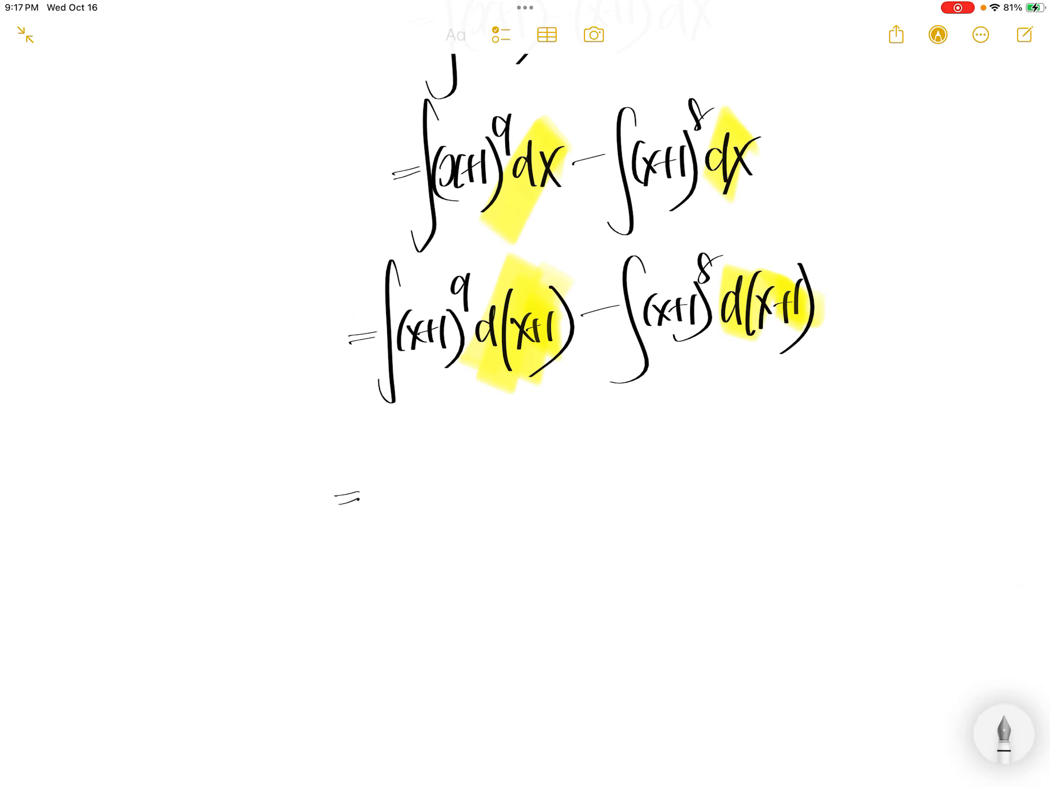
{"action": "left_click_drag", "start_coordinate": [375, 418], "coordinate": [543, 415]}
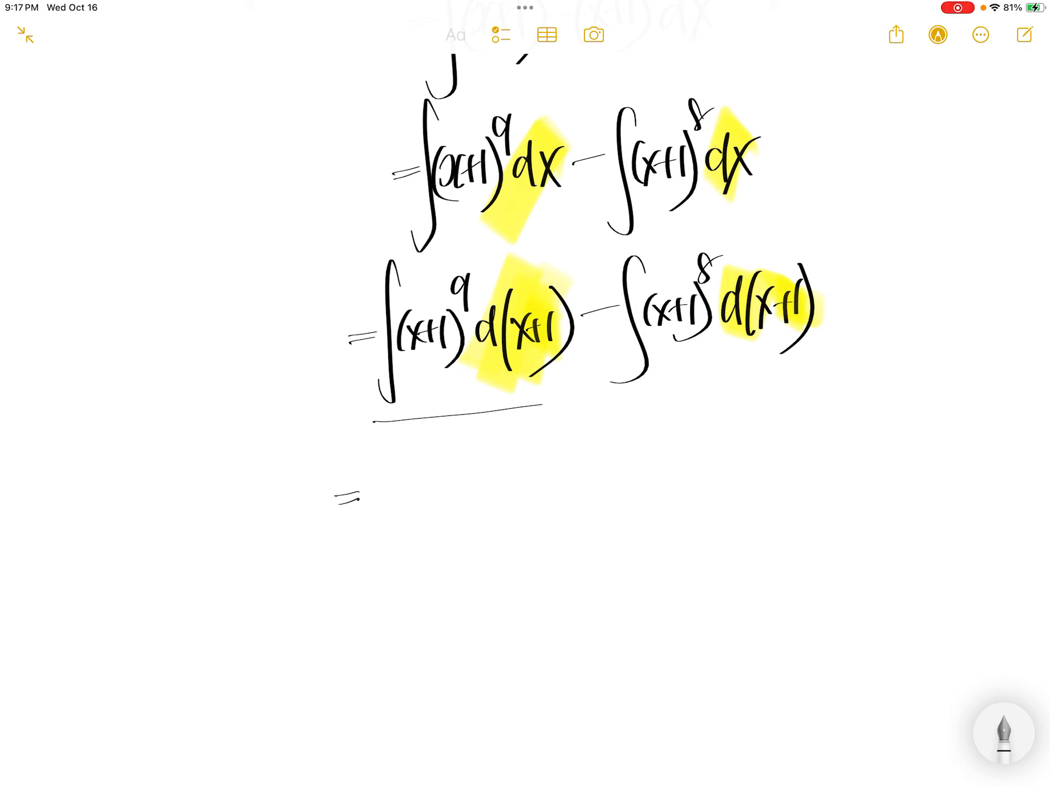
{"action": "left_click_drag", "start_coordinate": [395, 482], "coordinate": [456, 489]}
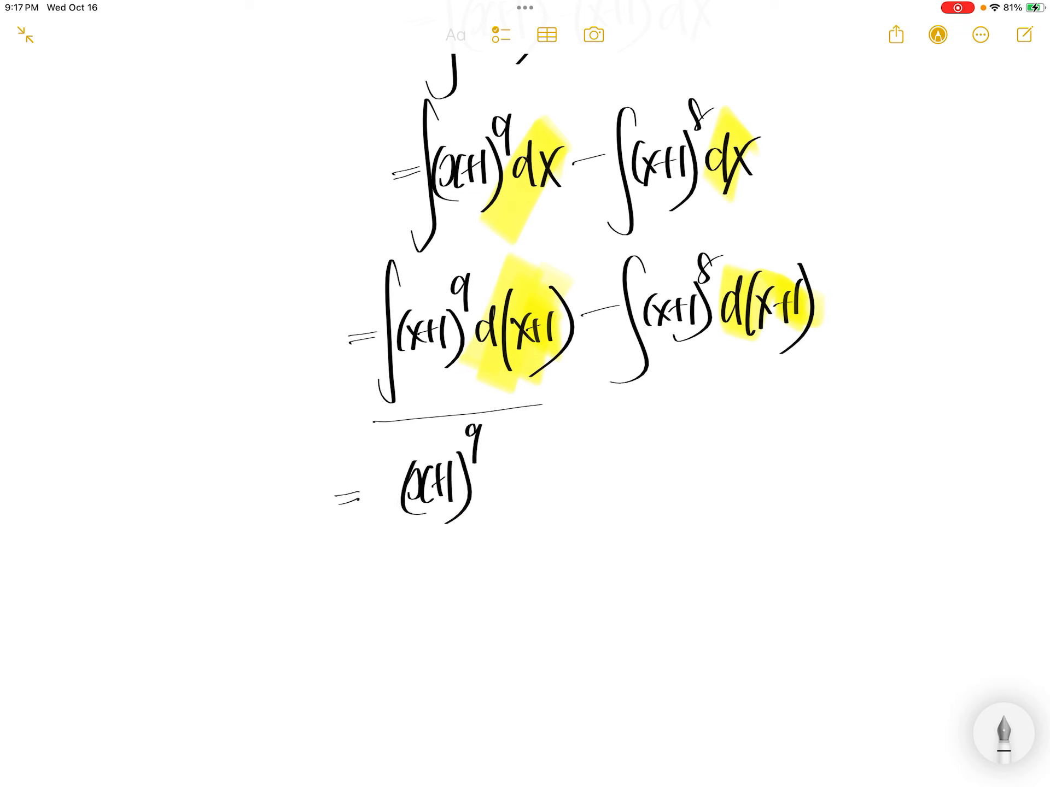
{"action": "left_click_drag", "start_coordinate": [482, 439], "coordinate": [528, 426]}
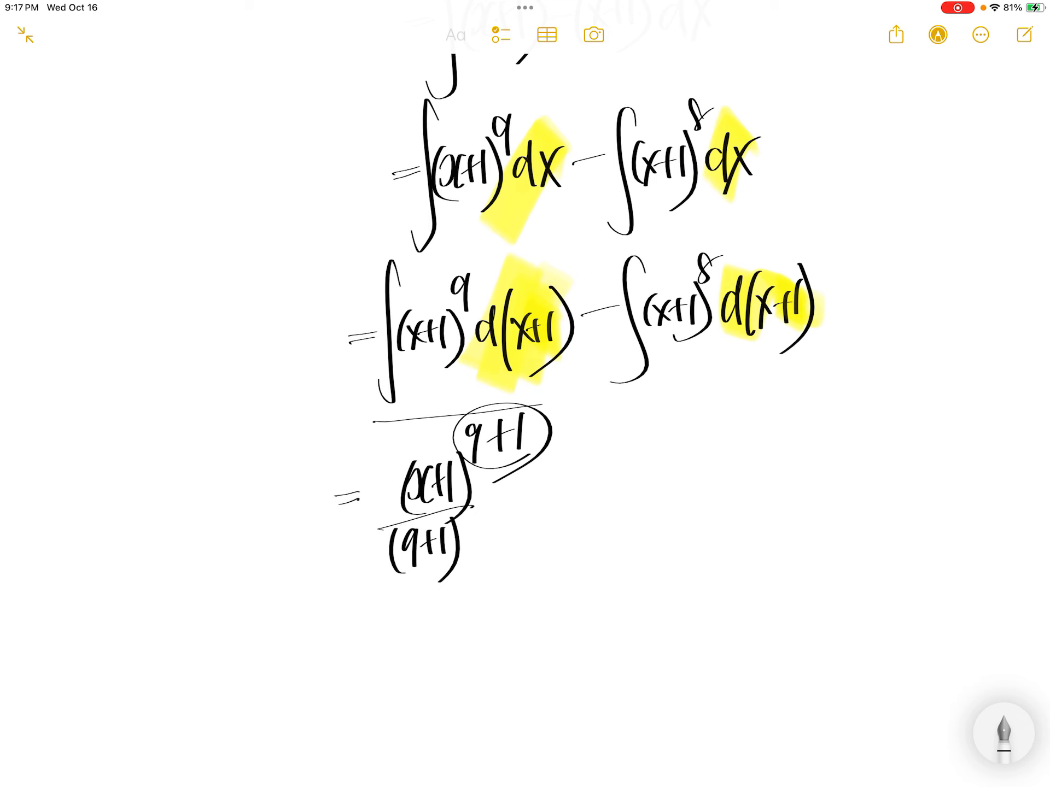
{"action": "left_click_drag", "start_coordinate": [549, 489], "coordinate": [609, 482]}
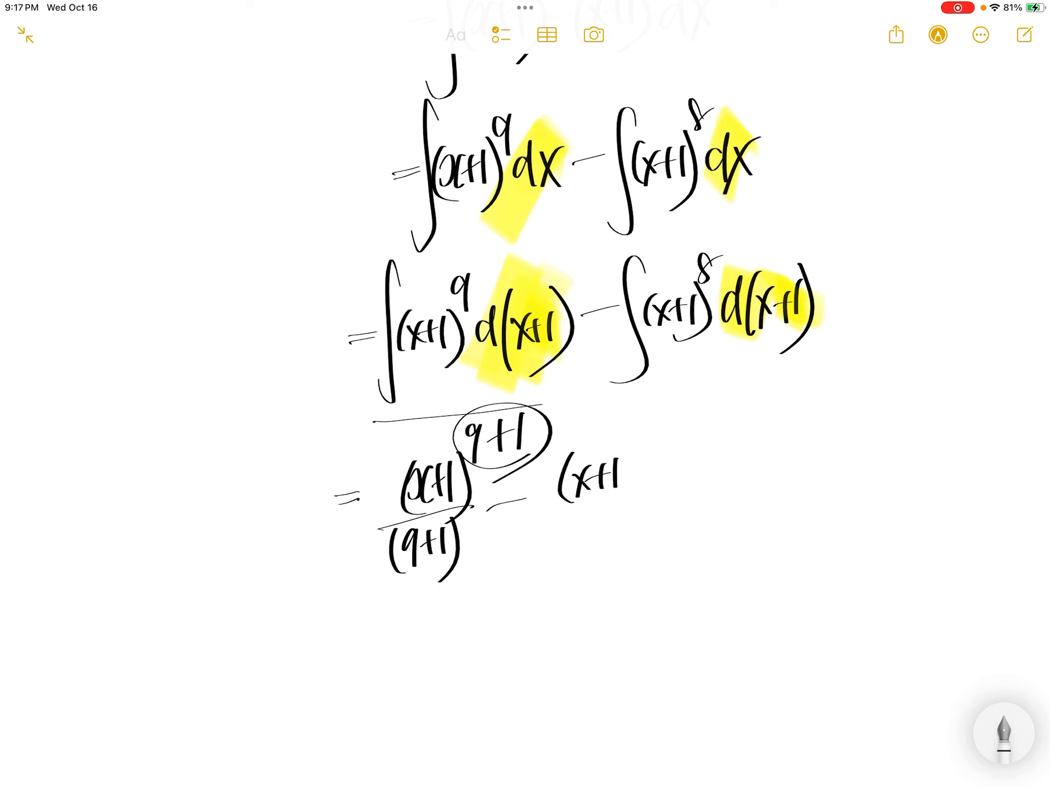
{"action": "type", "text": "8"}
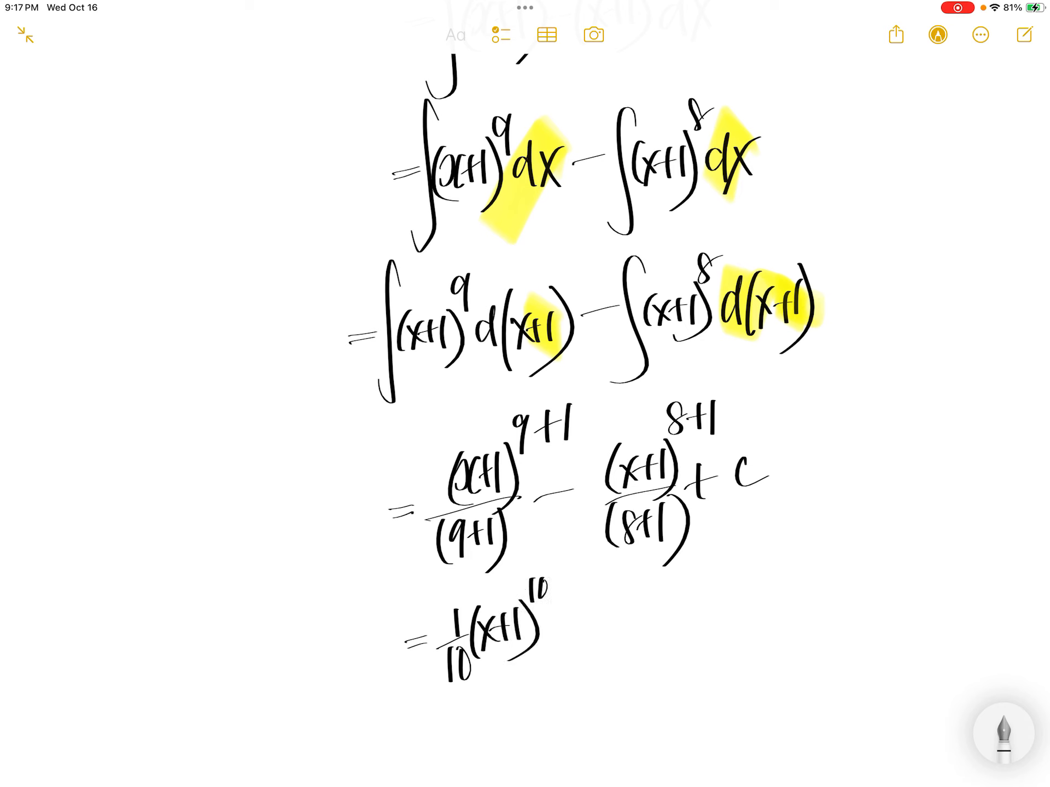
- Write −1/9(x+1)^9 + C to finish the line 1/10(x+1)^10 − 1/9(x+1)^9 + C
{"action": "left_click_drag", "start_coordinate": [549, 632], "coordinate": [576, 629]}
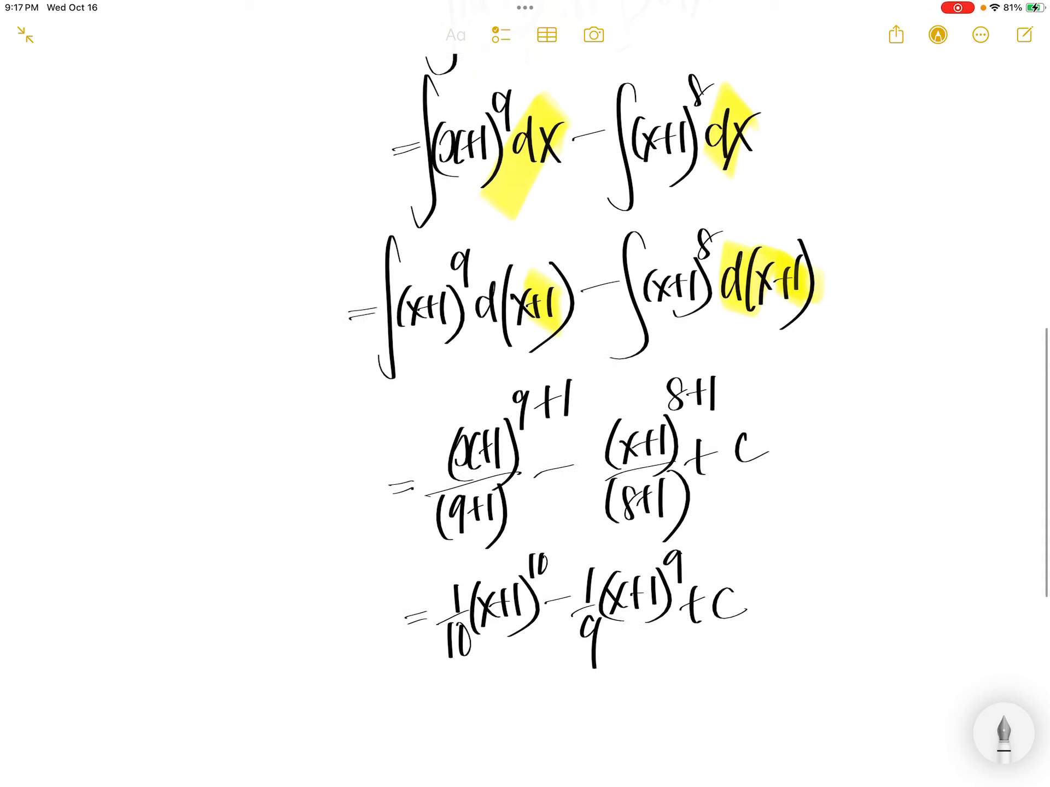
{"action": "scroll", "scroll_direction": "down", "scroll_amount": 3}
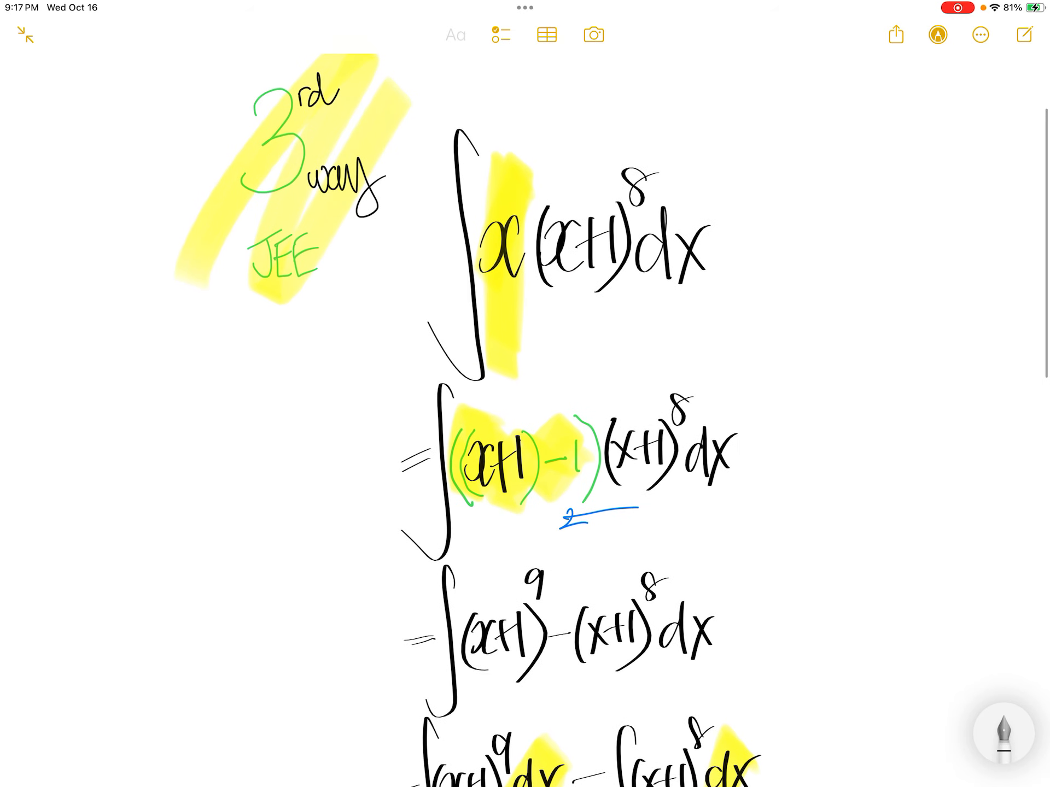